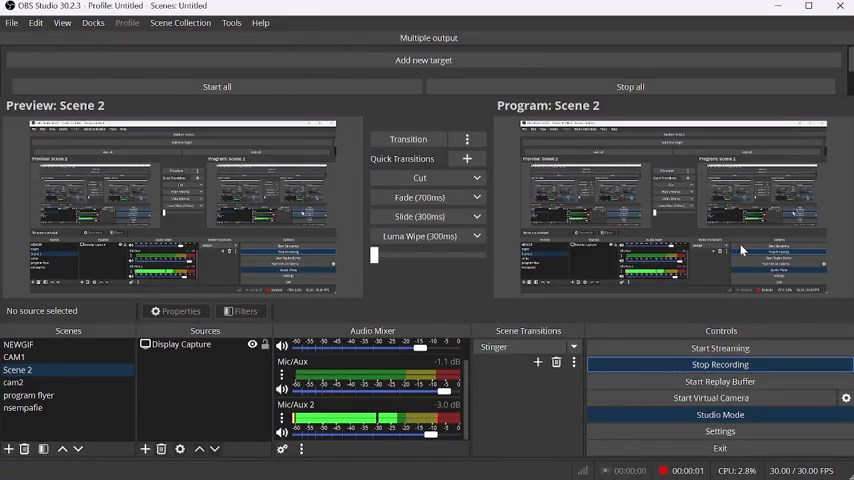
mouse_move(680, 336)
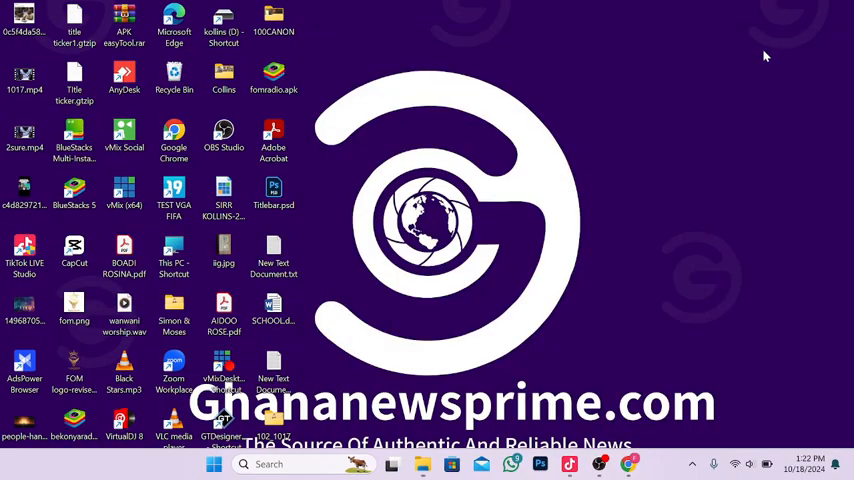
mouse_move(376, 298)
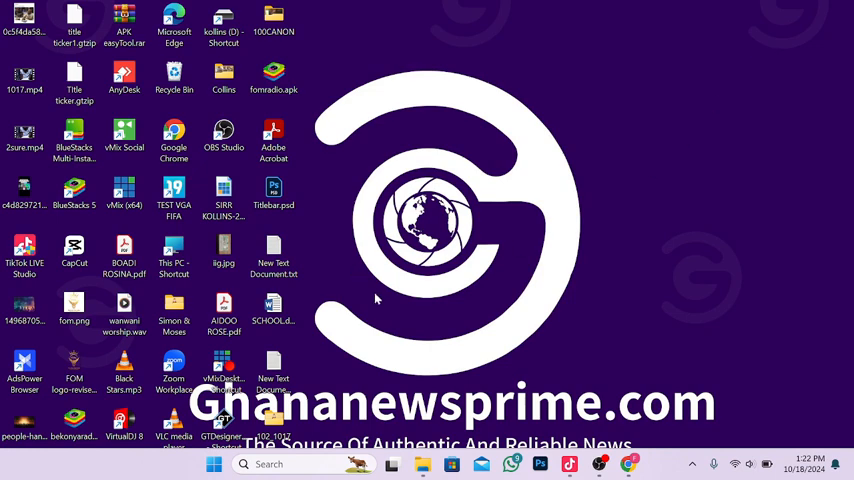
Step: Launch TikTok LIVE Studio and log in to the TikTok account using a QR code
left_click(24, 256)
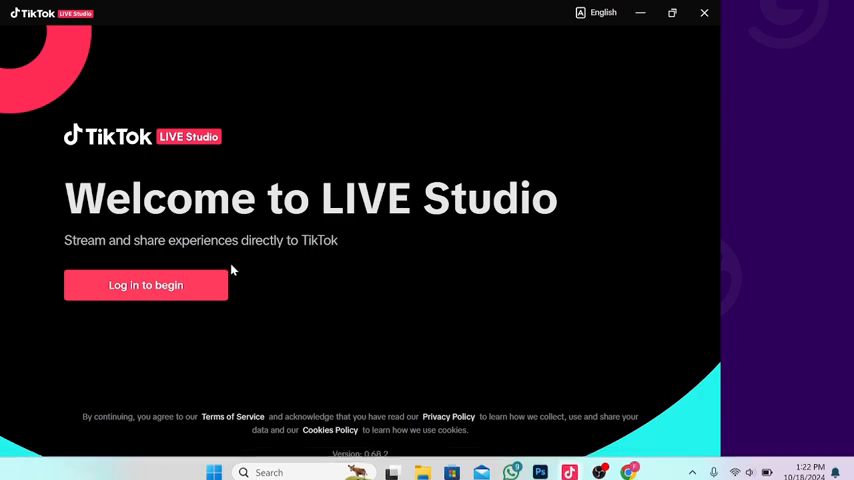
left_click(144, 284)
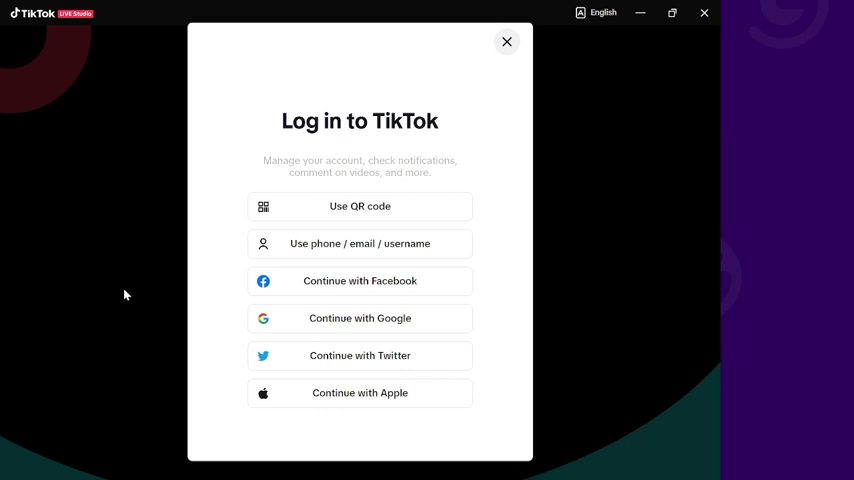
mouse_move(324, 210)
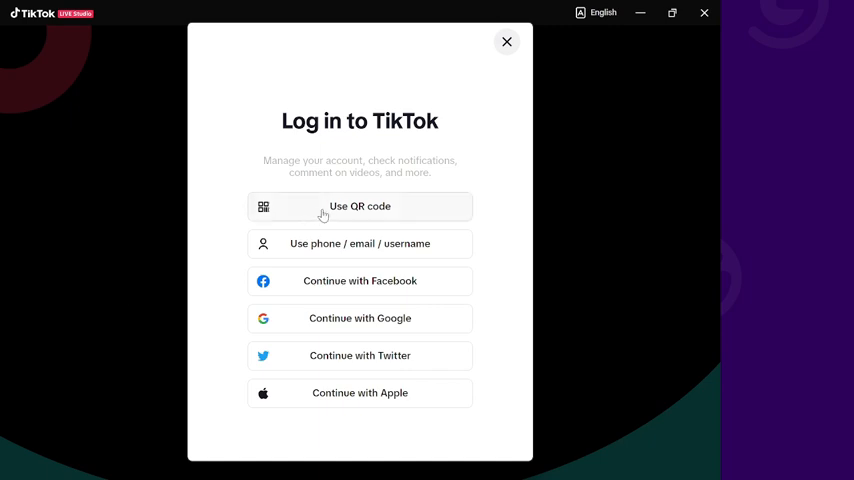
left_click(360, 206)
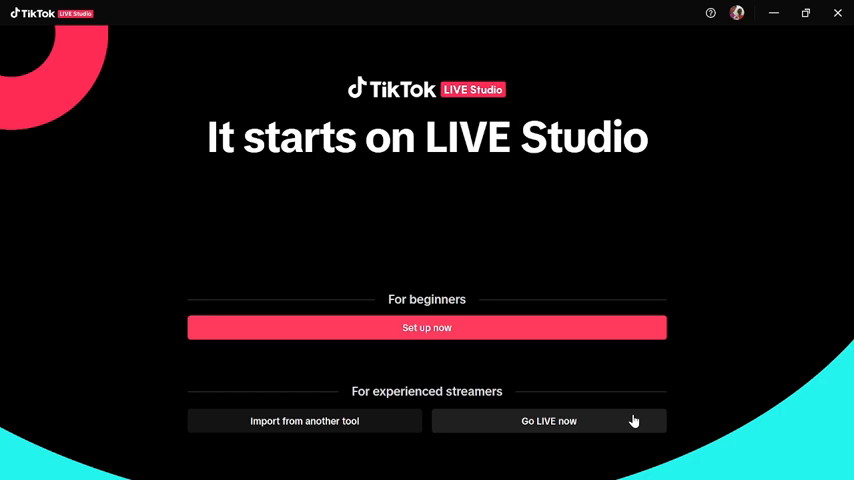
mouse_move(632, 420)
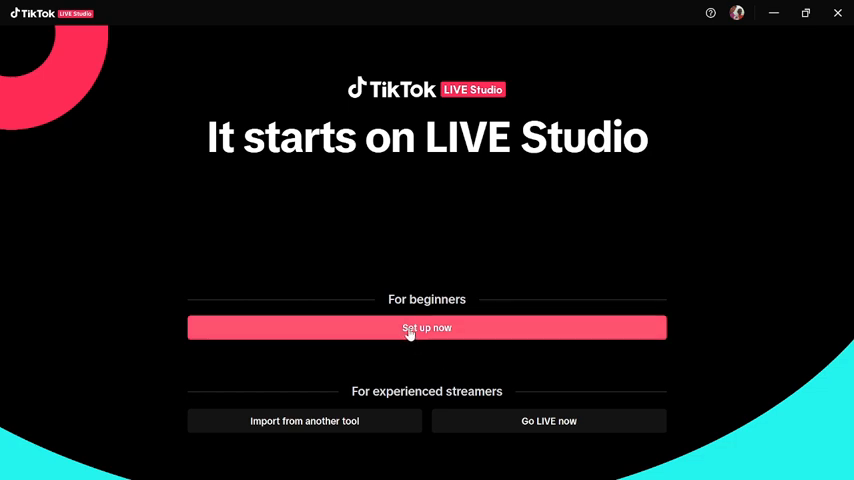
Step: Start the guided beginner setup and pick General as the planned LIVE content type
left_click(428, 328)
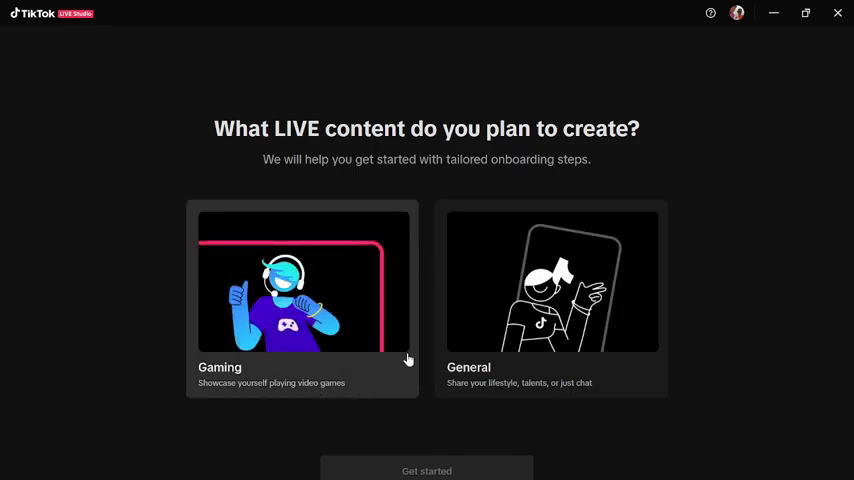
left_click(552, 280)
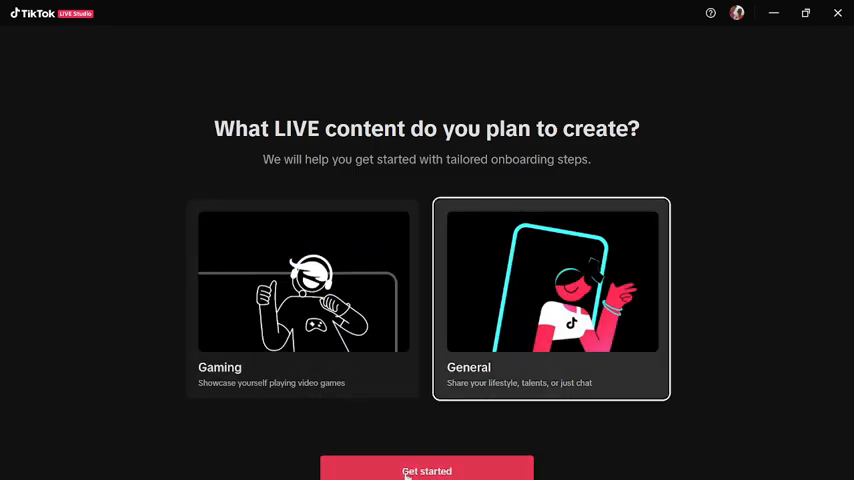
Step: Start the tailored onboarding so the LIVE quality network and hardware test runs
left_click(426, 472)
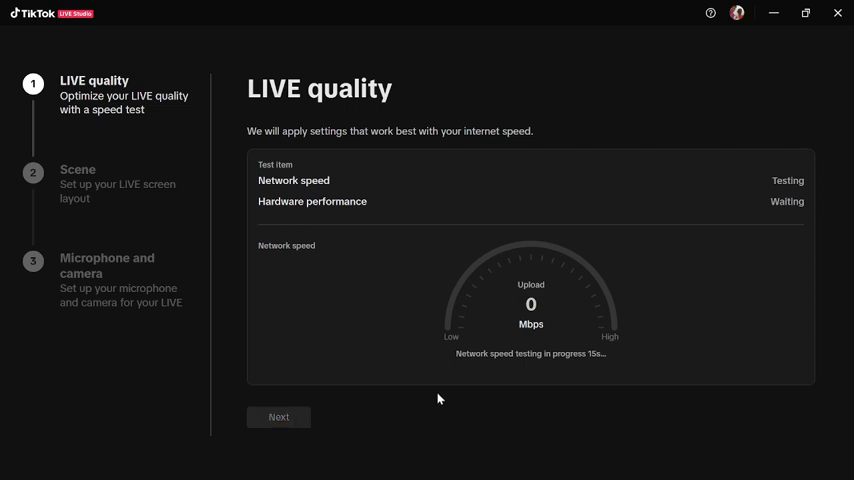
mouse_move(736, 330)
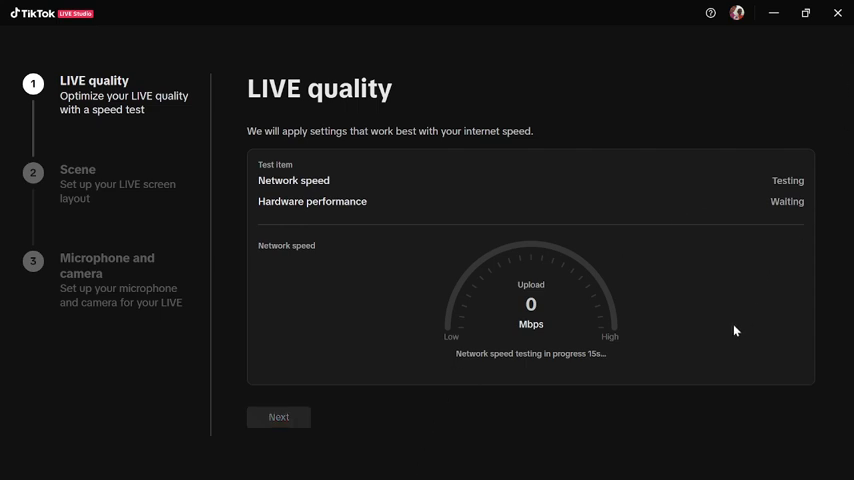
mouse_move(504, 316)
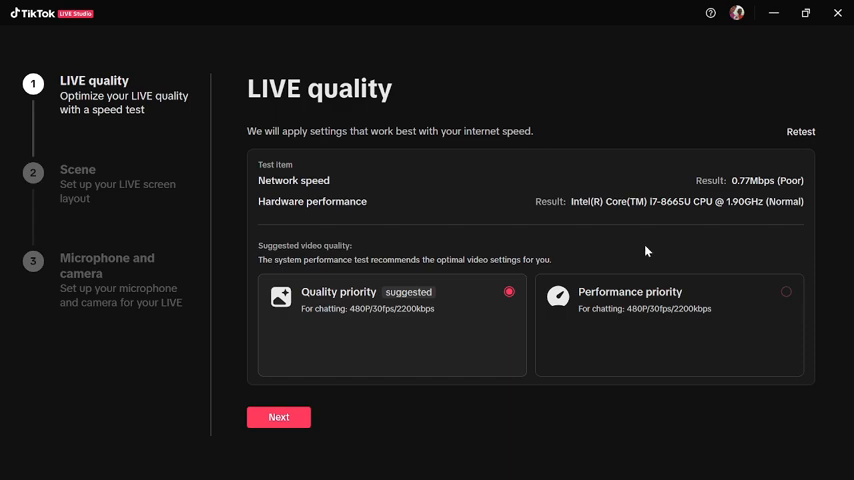
mouse_move(732, 230)
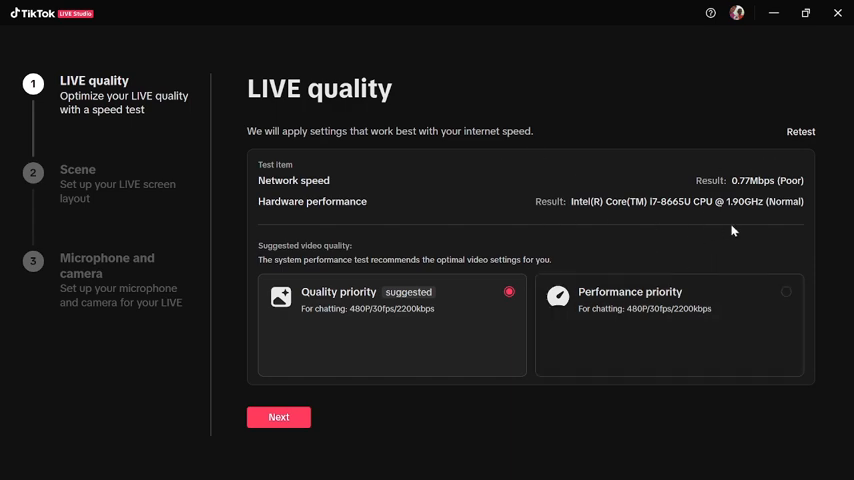
mouse_move(724, 192)
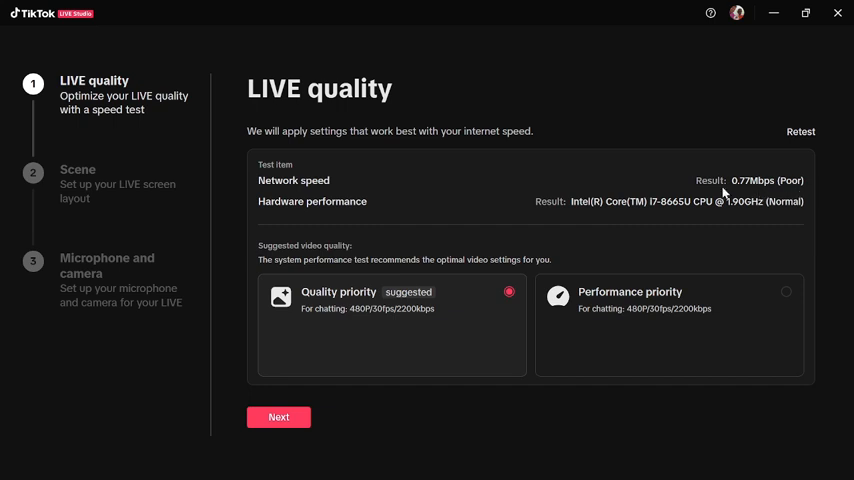
mouse_move(738, 196)
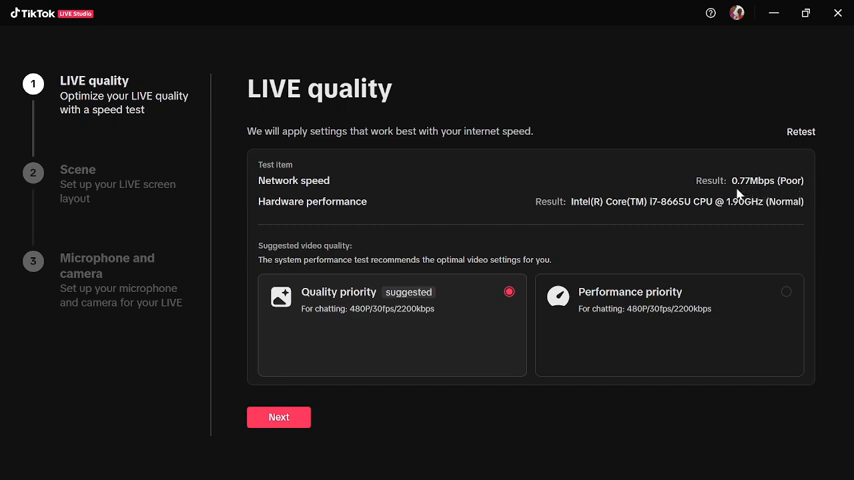
mouse_move(744, 198)
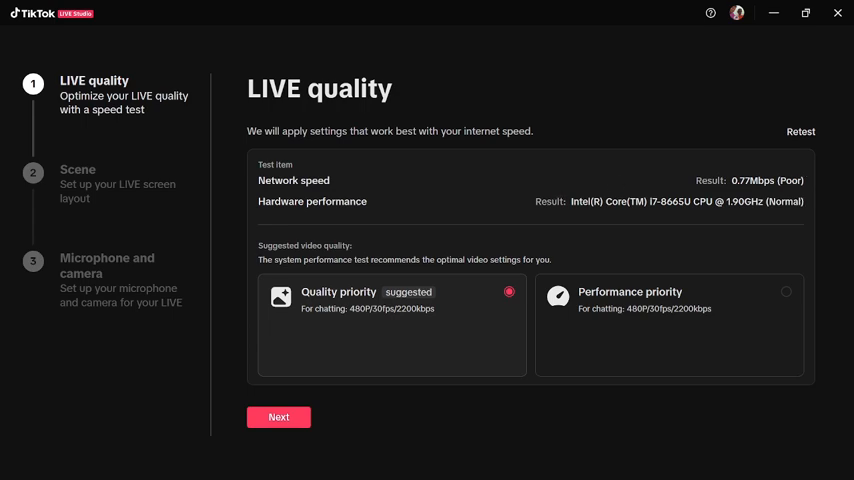
mouse_move(258, 396)
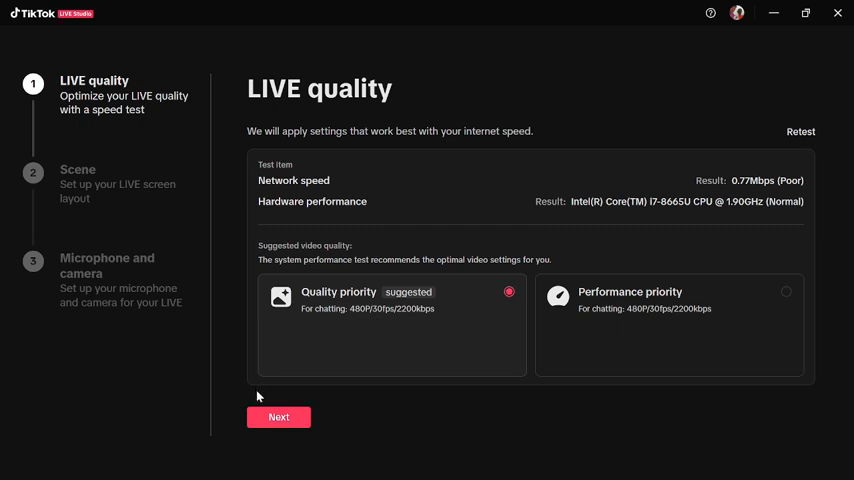
mouse_move(556, 120)
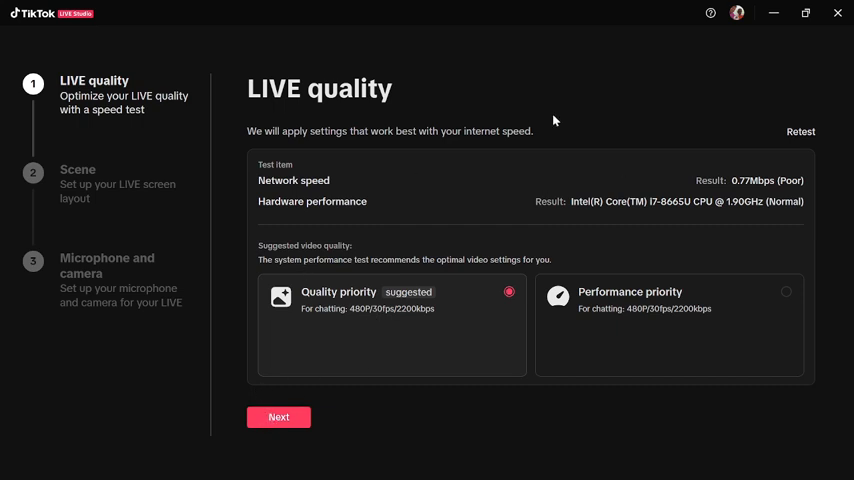
mouse_move(344, 216)
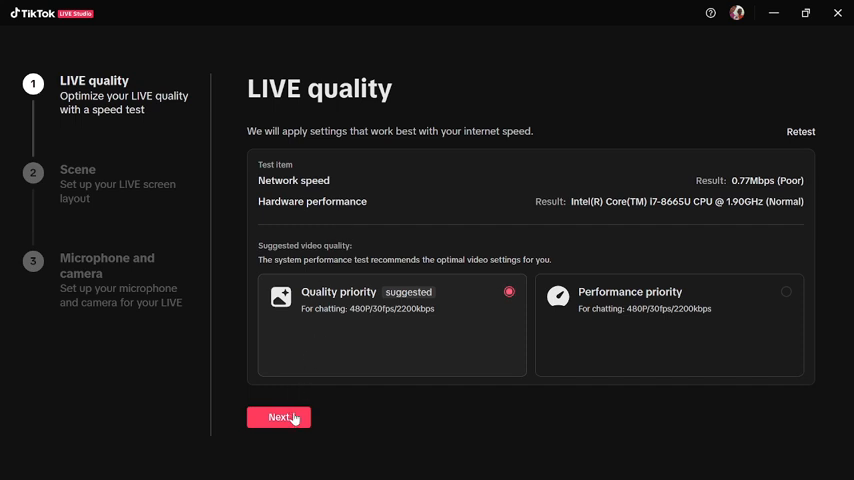
Step: Accept the suggested quality settings and set the Scene layout orientation to Landscape
left_click(278, 416)
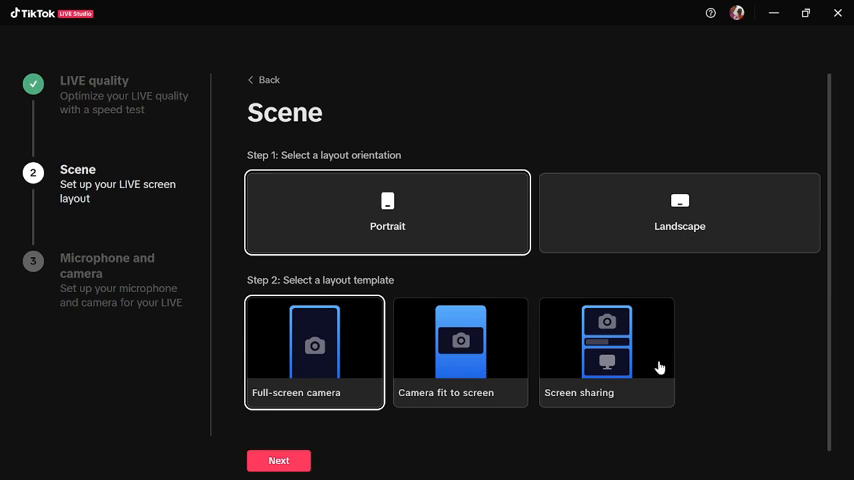
mouse_move(836, 320)
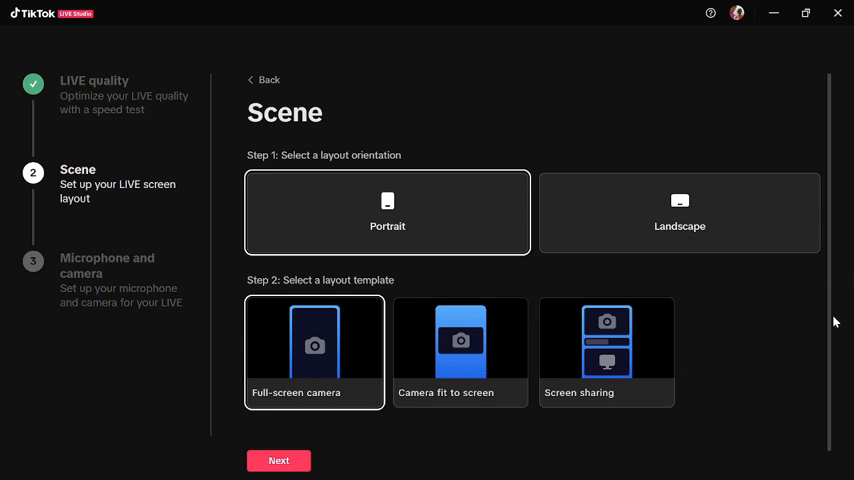
scroll("up", 3)
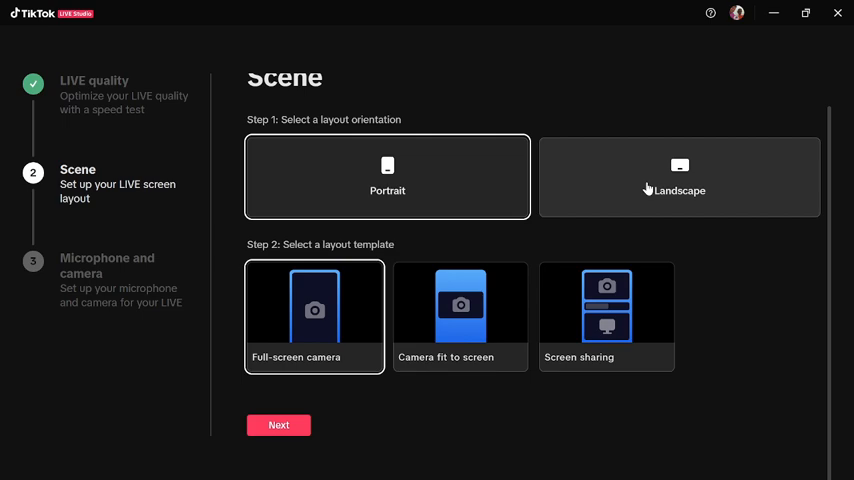
left_click(680, 180)
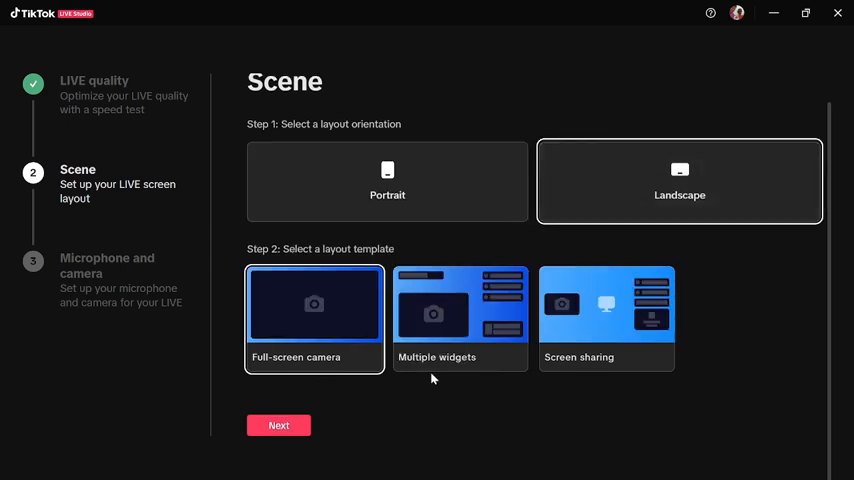
mouse_move(428, 288)
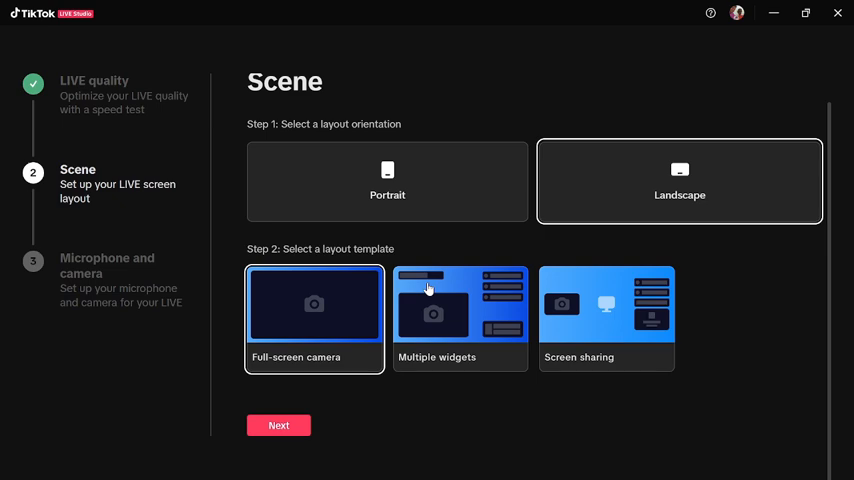
mouse_move(496, 324)
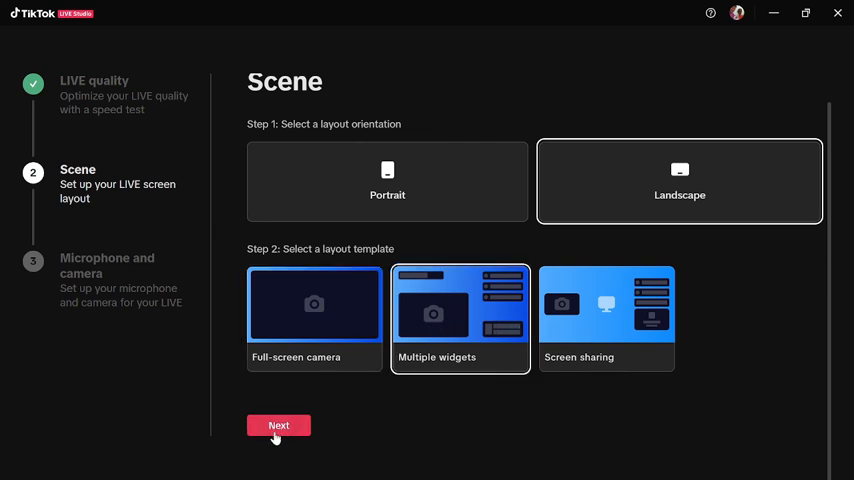
Step: Continue to microphone and camera setup and keep the default External Microphone (Realtek Audio)
left_click(278, 424)
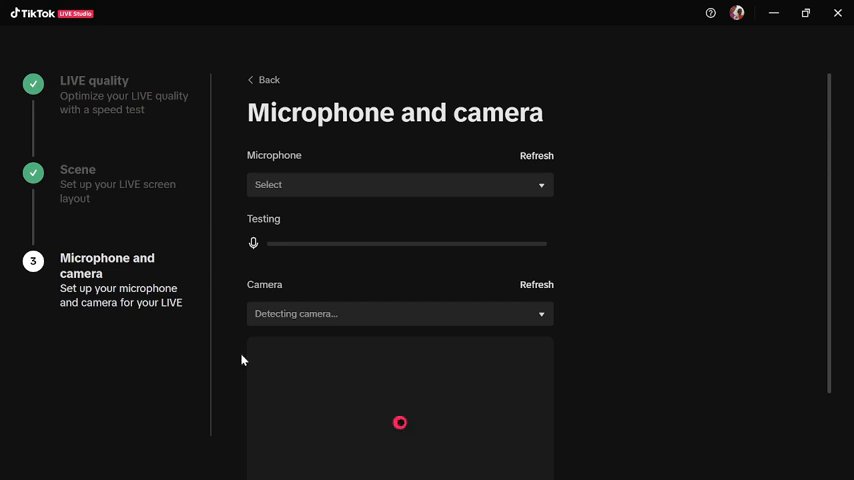
mouse_move(462, 154)
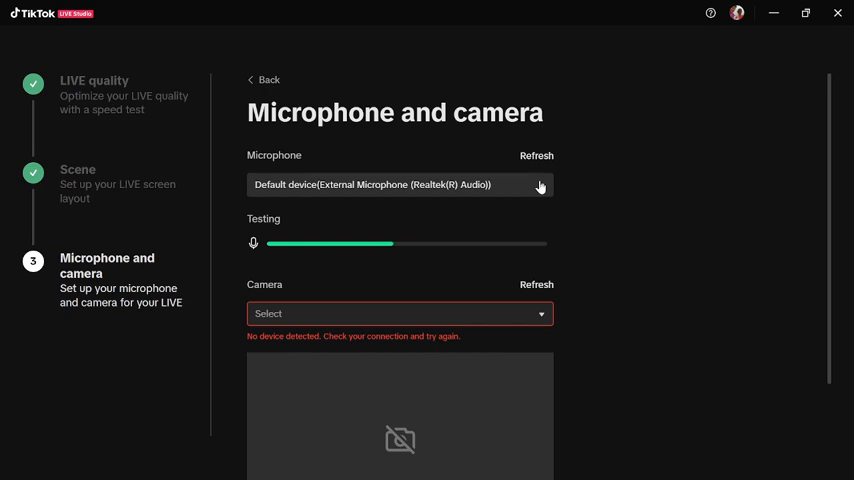
left_click(540, 184)
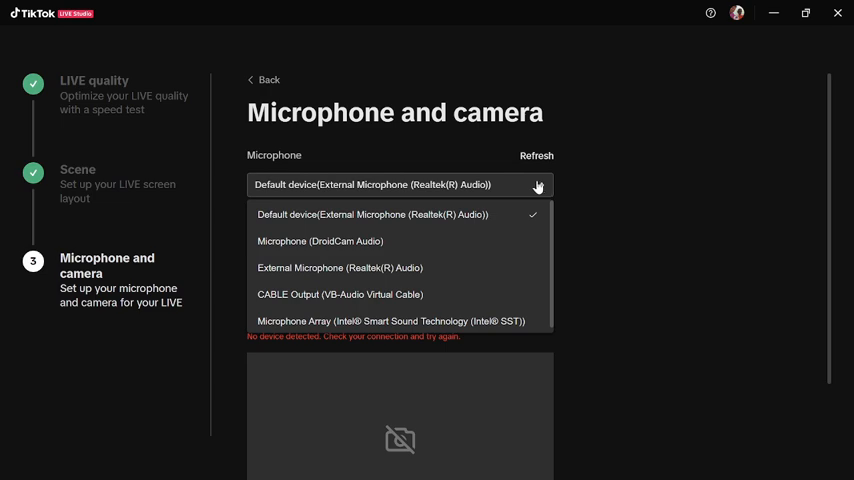
left_click(372, 214)
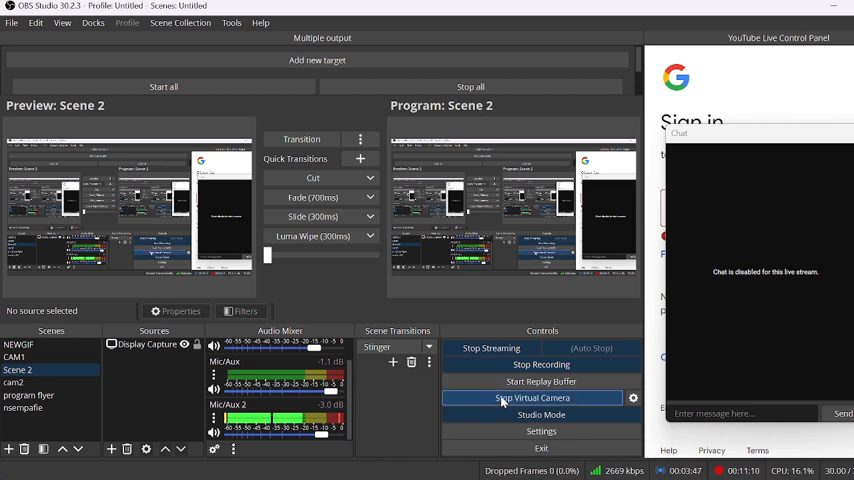
Step: Start the OBS Virtual Camera output from the Controls panel
left_click(532, 396)
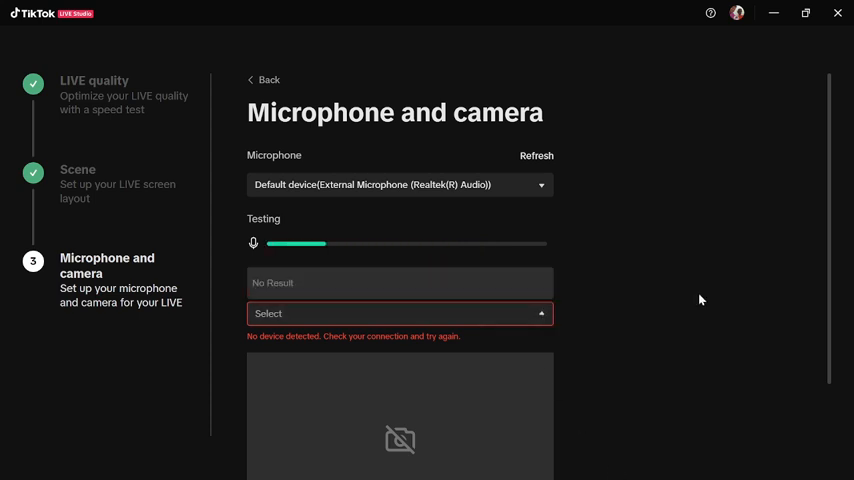
Step: Finish the microphone and camera setup to enter the main LIVE Studio workspace
scroll("down", 3)
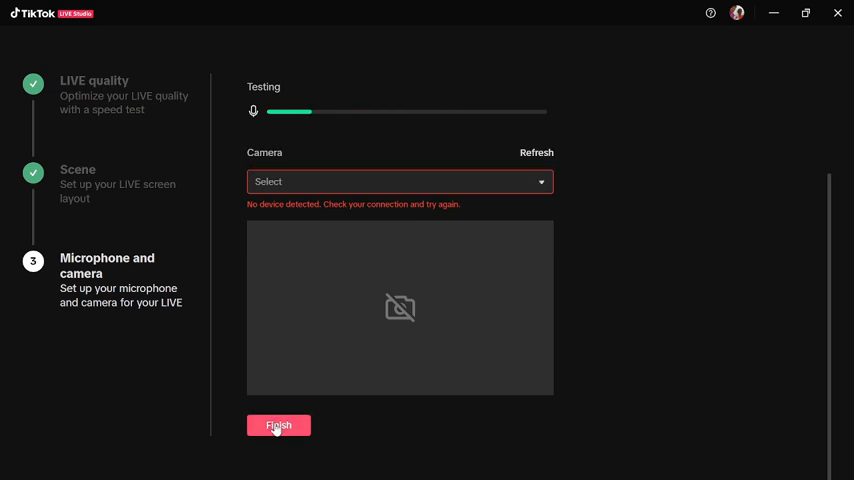
mouse_move(540, 188)
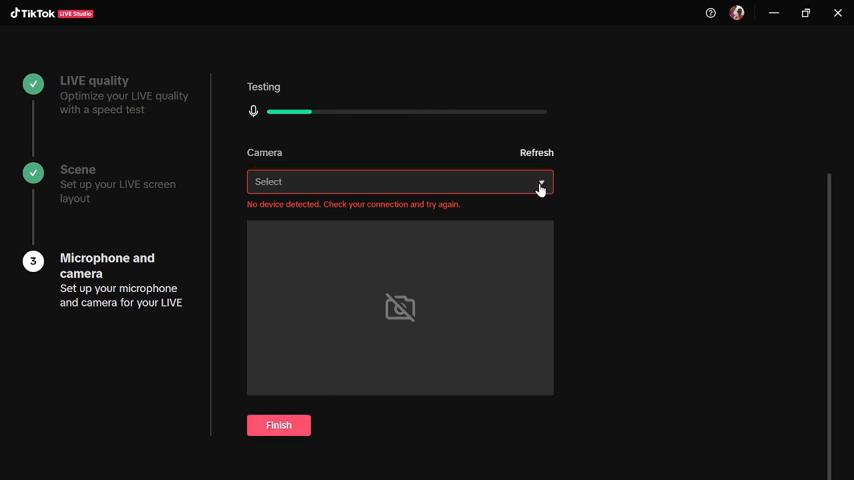
left_click(278, 424)
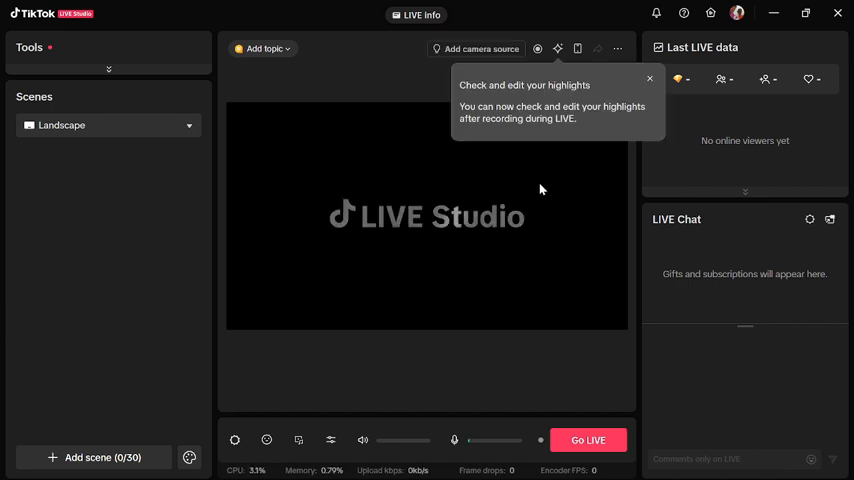
Step: Dismiss the highlights tip popup over the LIVE Studio workspace
left_click(650, 80)
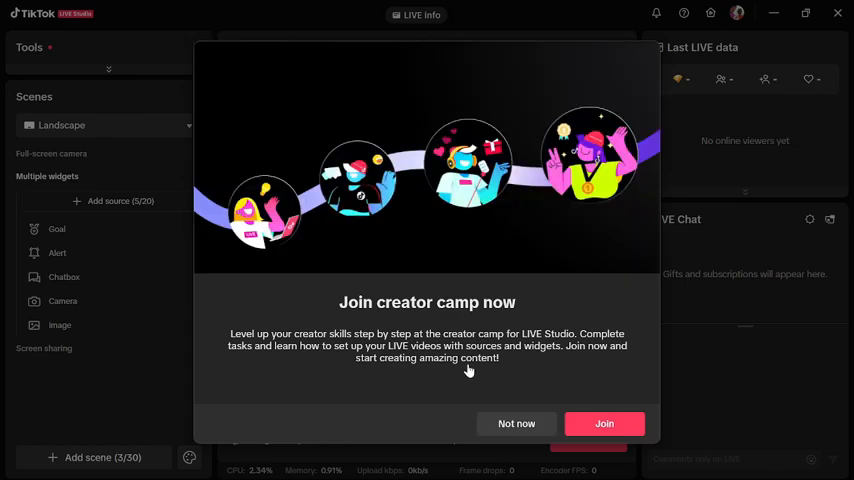
mouse_move(492, 352)
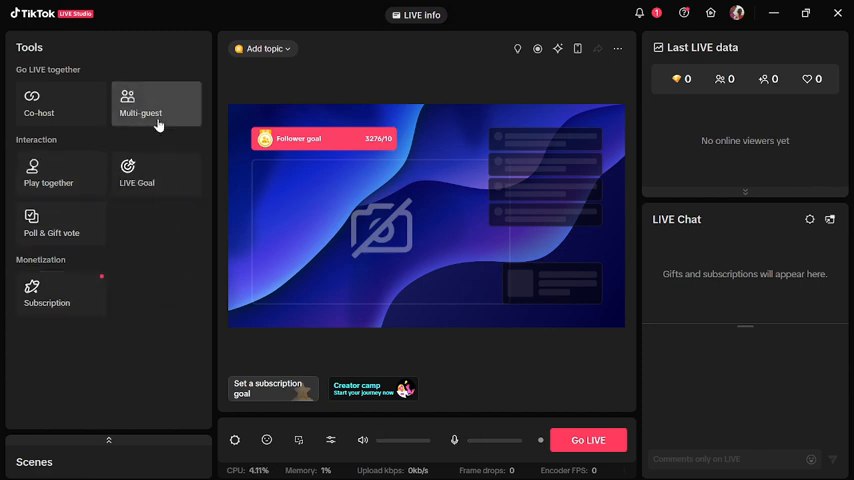
mouse_move(62, 74)
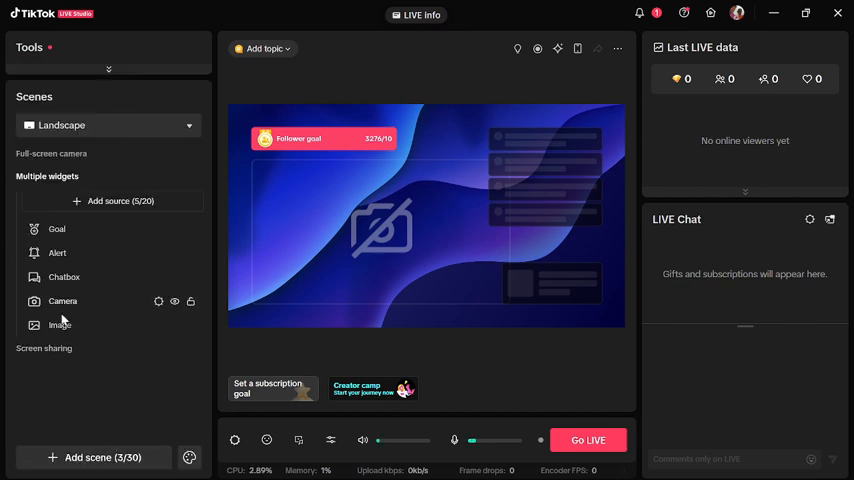
mouse_move(96, 204)
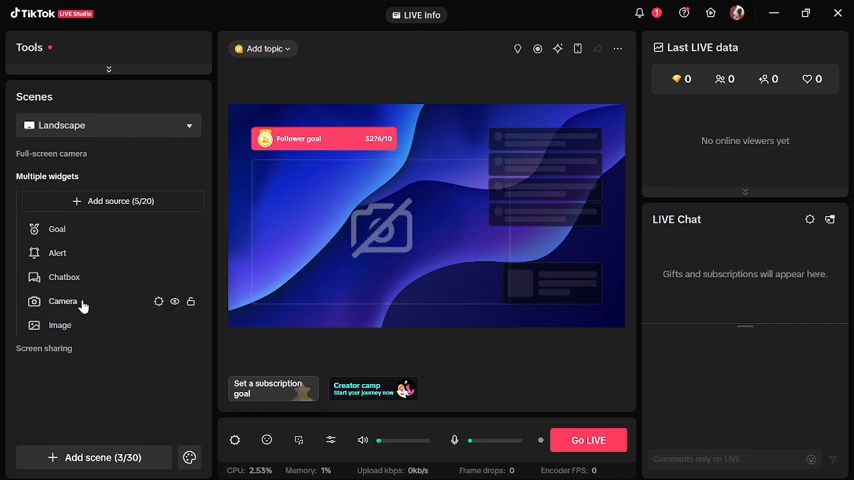
mouse_move(158, 302)
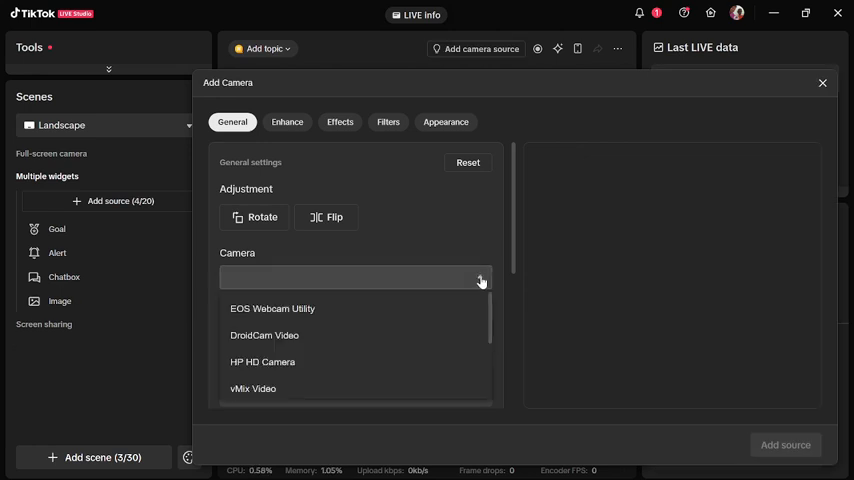
Step: Select OBS Virtual Camera as the device in the Add Camera dialog
left_click(272, 308)
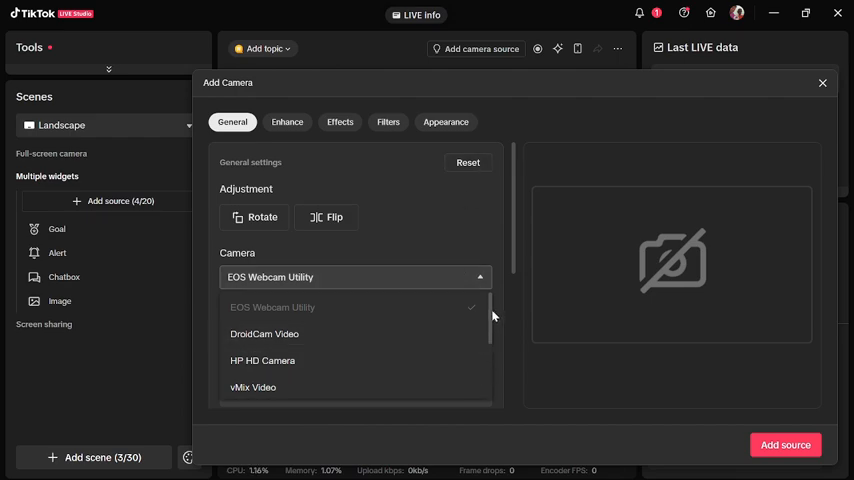
mouse_move(140, 228)
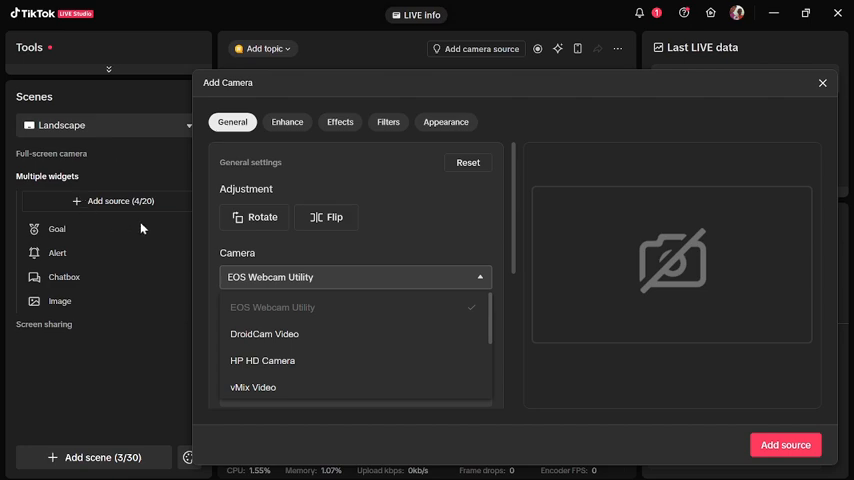
mouse_move(332, 338)
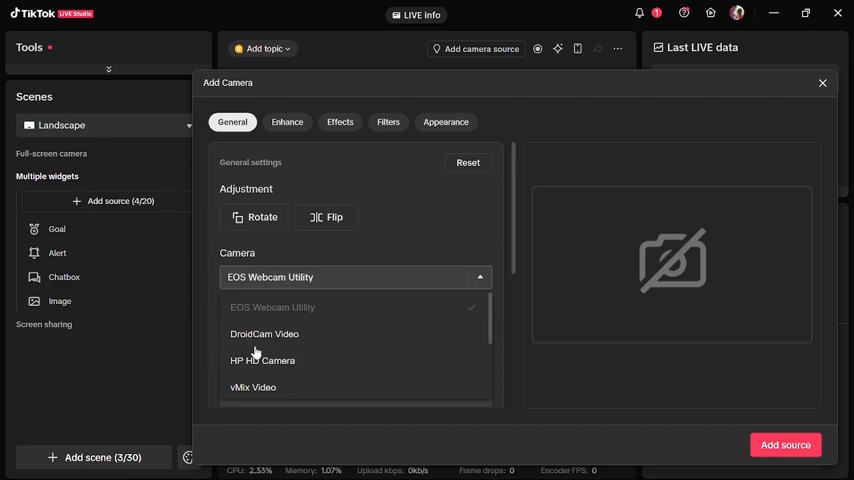
mouse_move(160, 352)
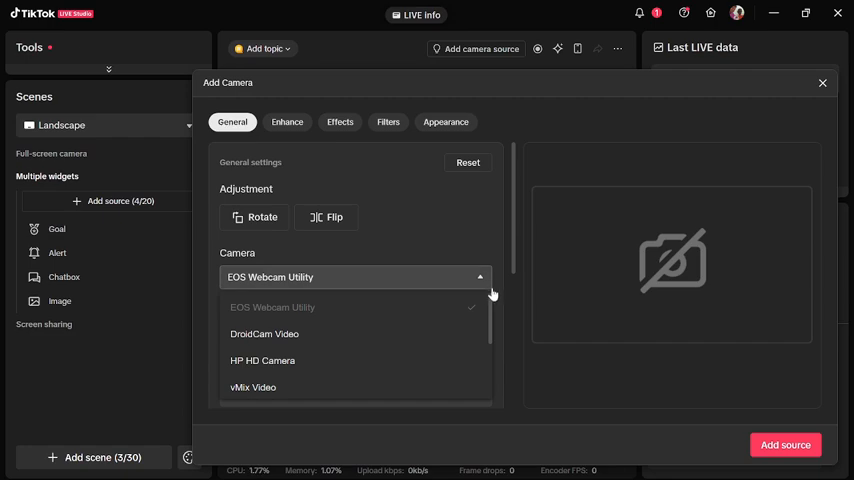
mouse_move(270, 176)
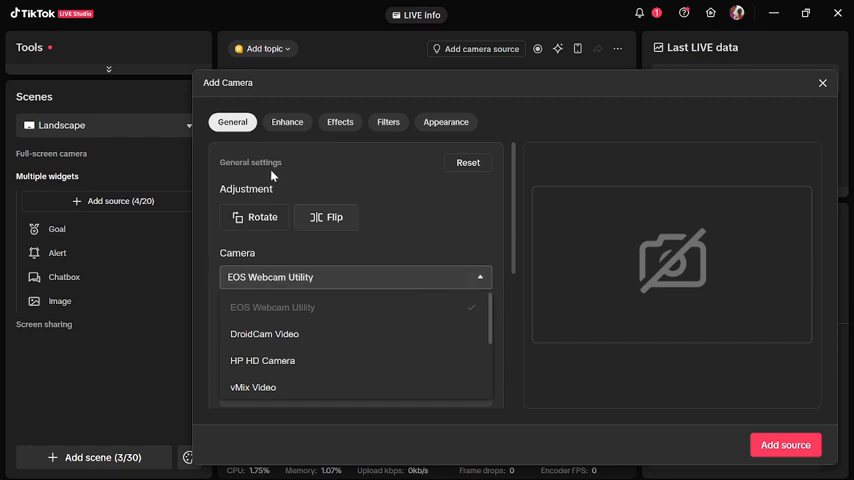
mouse_move(420, 310)
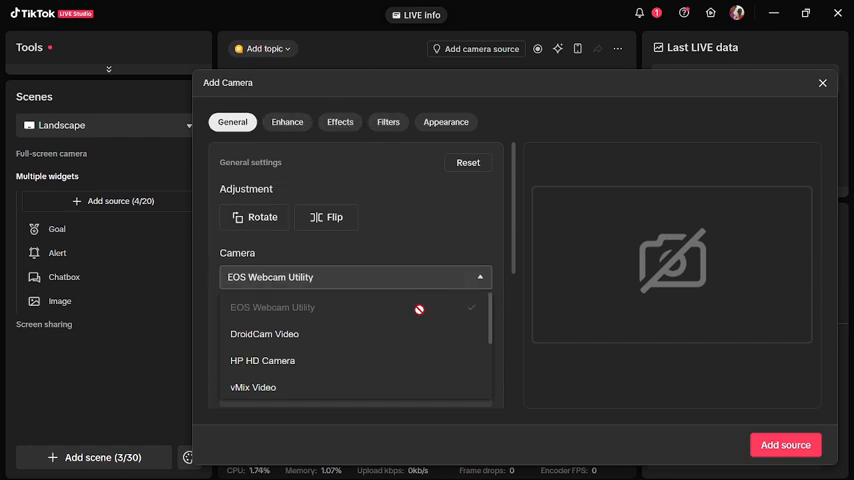
scroll("down", 3)
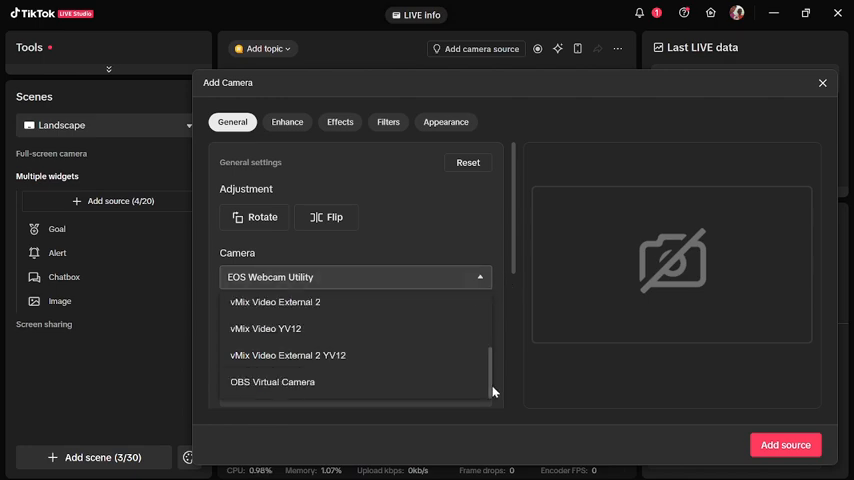
mouse_move(298, 388)
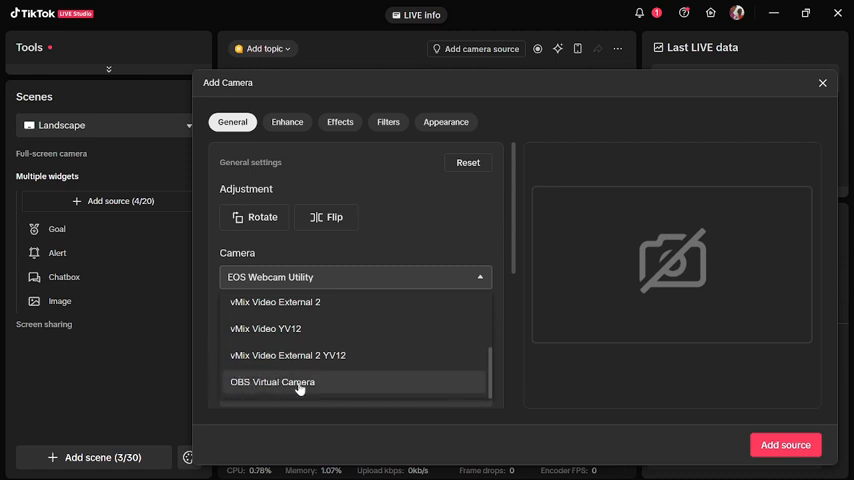
mouse_move(304, 382)
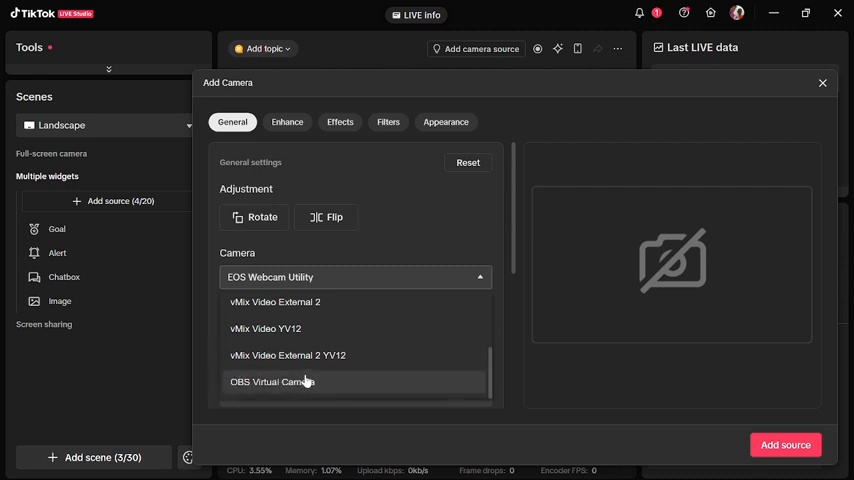
mouse_move(536, 368)
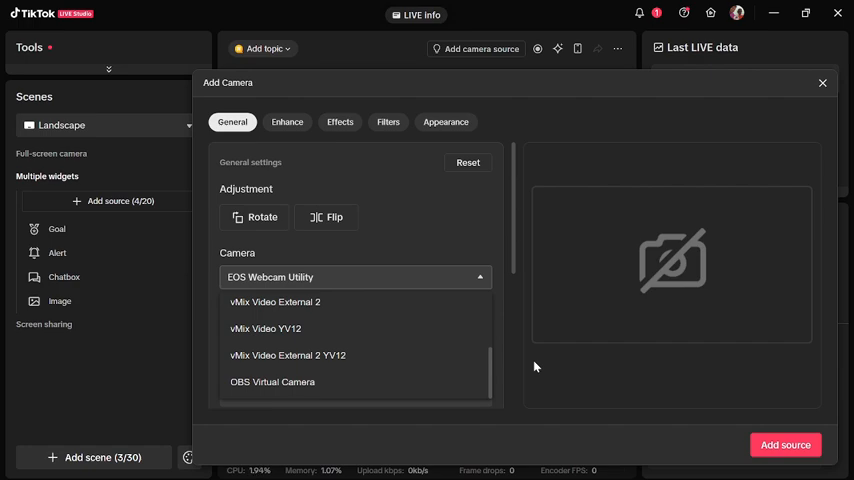
mouse_move(312, 384)
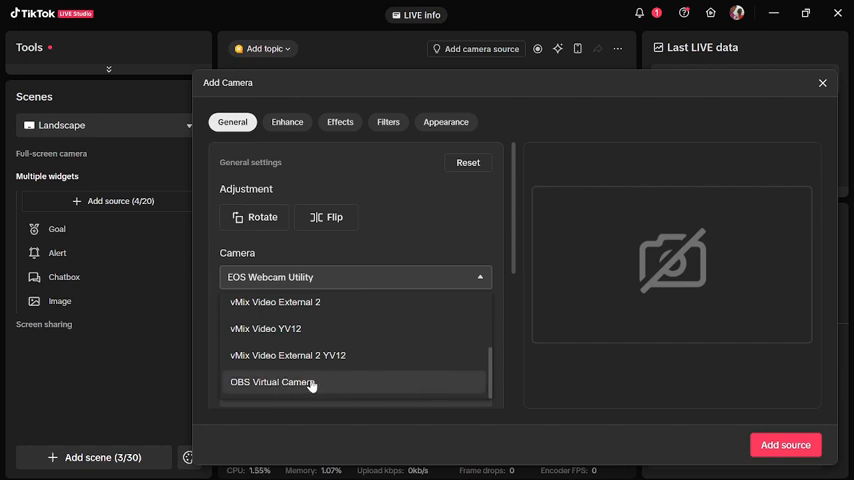
mouse_move(276, 386)
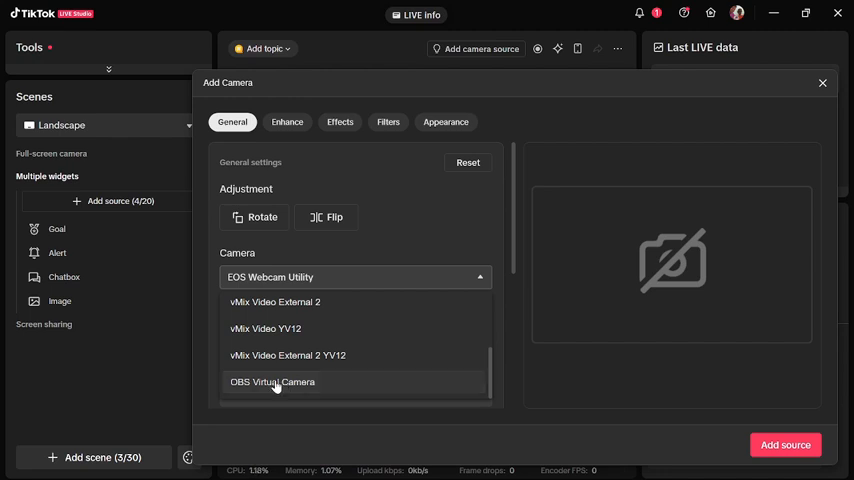
left_click(272, 382)
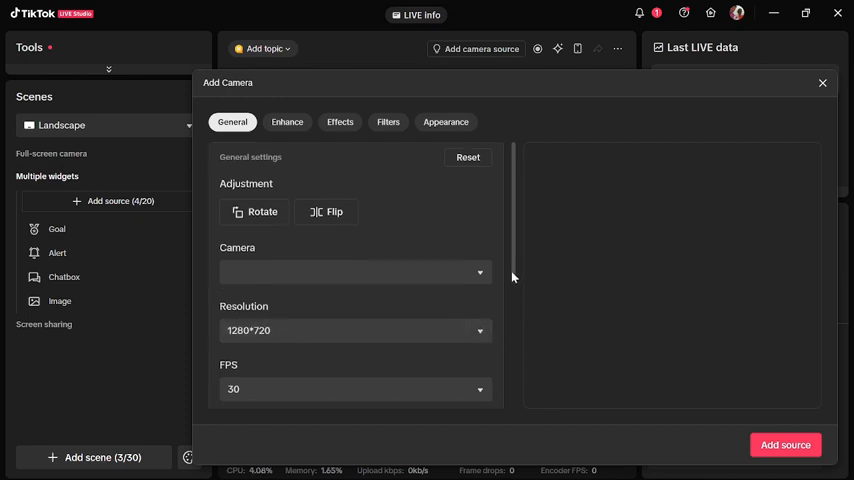
Step: Set the camera source's Background effects to Turn off before adding it to the scene
scroll("down", 3)
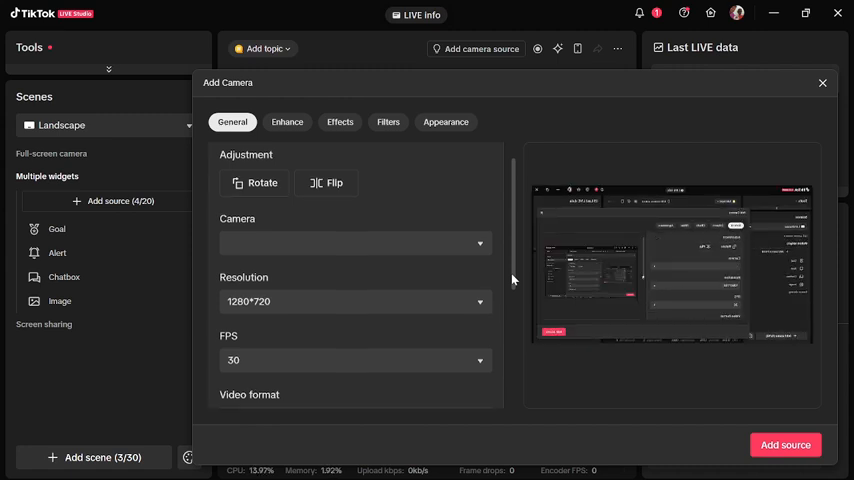
scroll("down", 3)
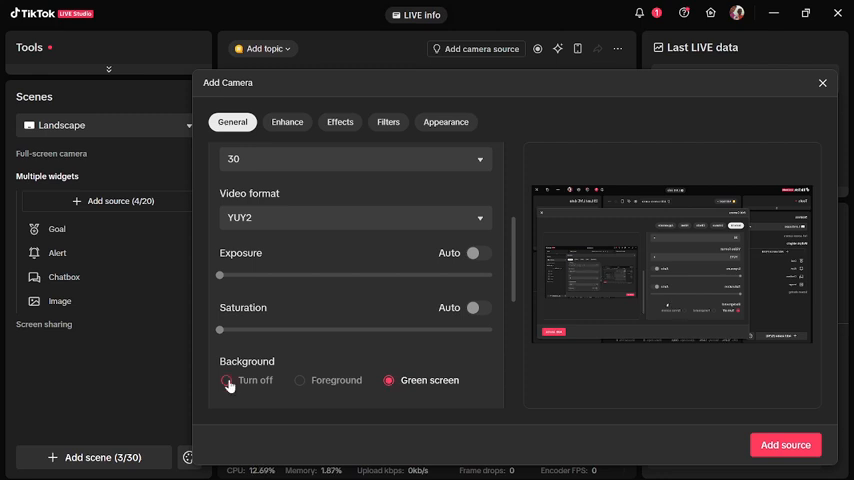
left_click(226, 380)
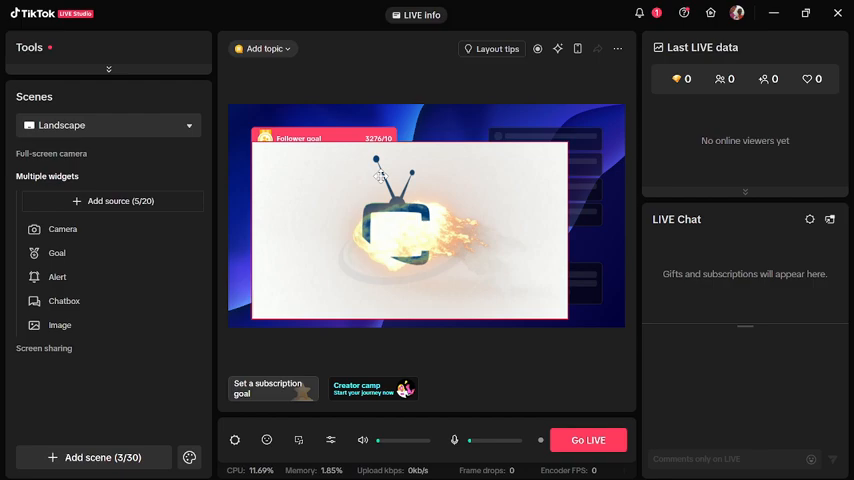
Step: Start the Go LIVE process to reach the LIVE settings with cover, topic and title
left_click(416, 18)
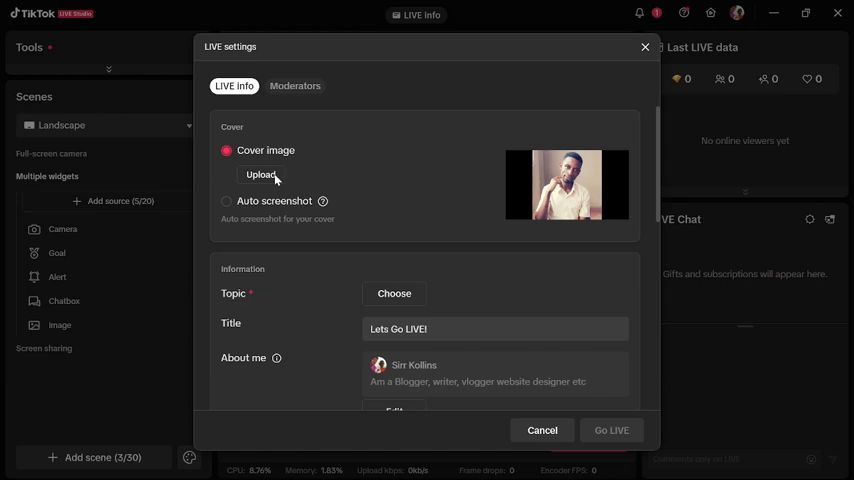
Step: Upload a cover image for the upcoming LIVE
left_click(392, 292)
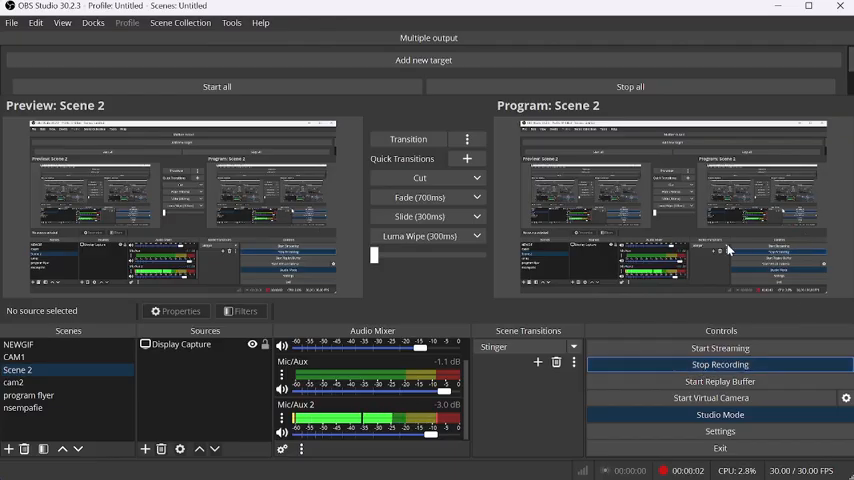
mouse_move(680, 334)
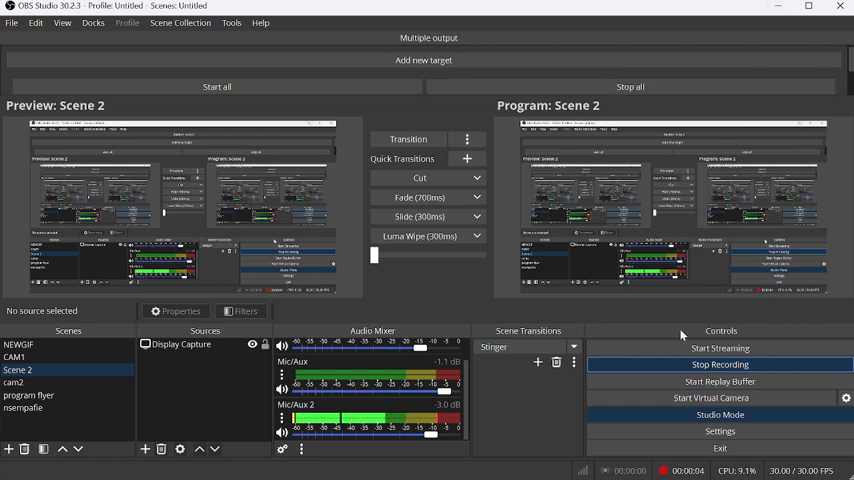